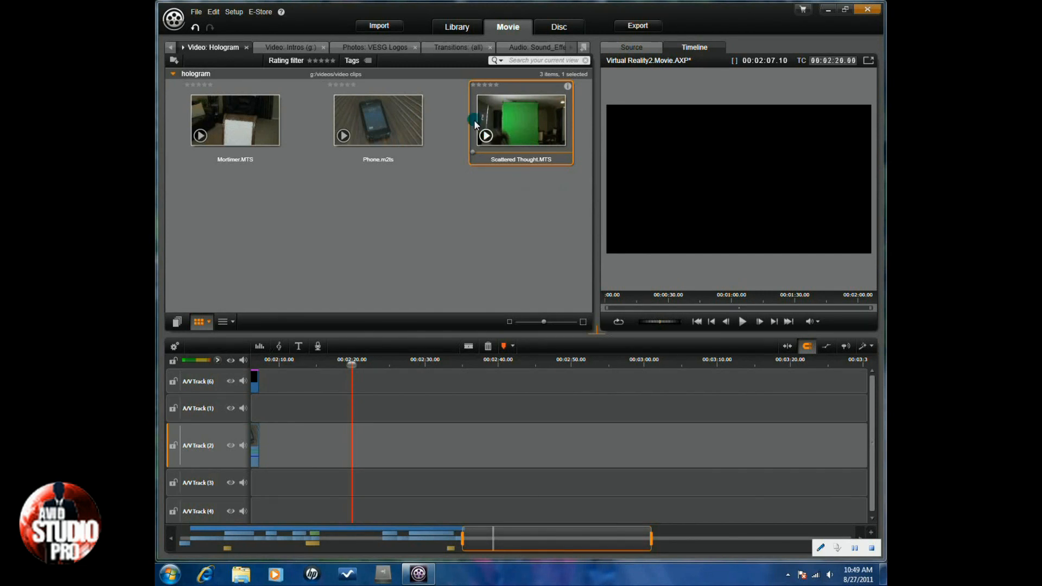
Place the Phone.m2ts clip from the library onto A/V Track 4.
click(377, 121)
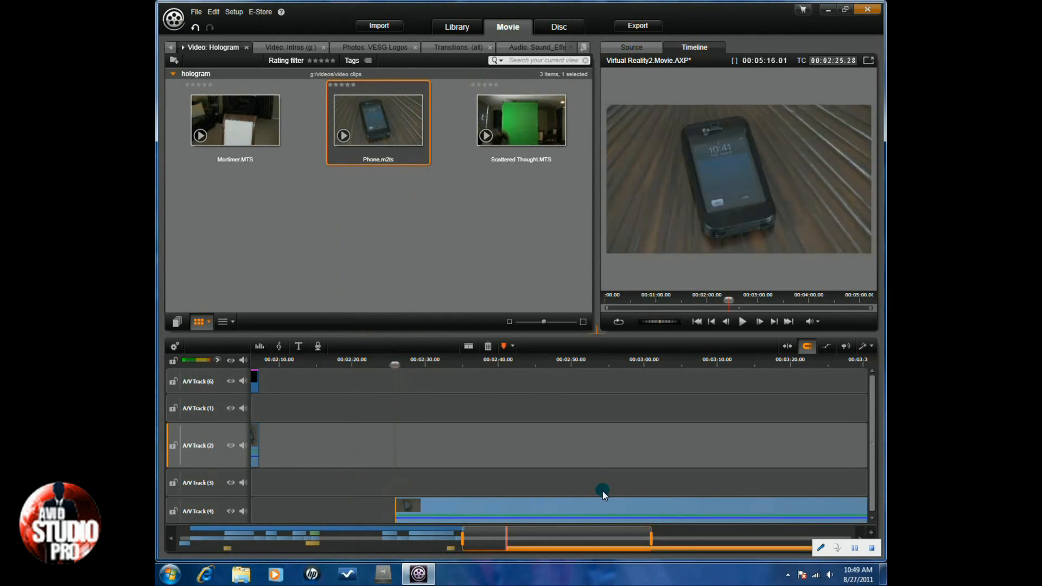
mouse_move(520, 121)
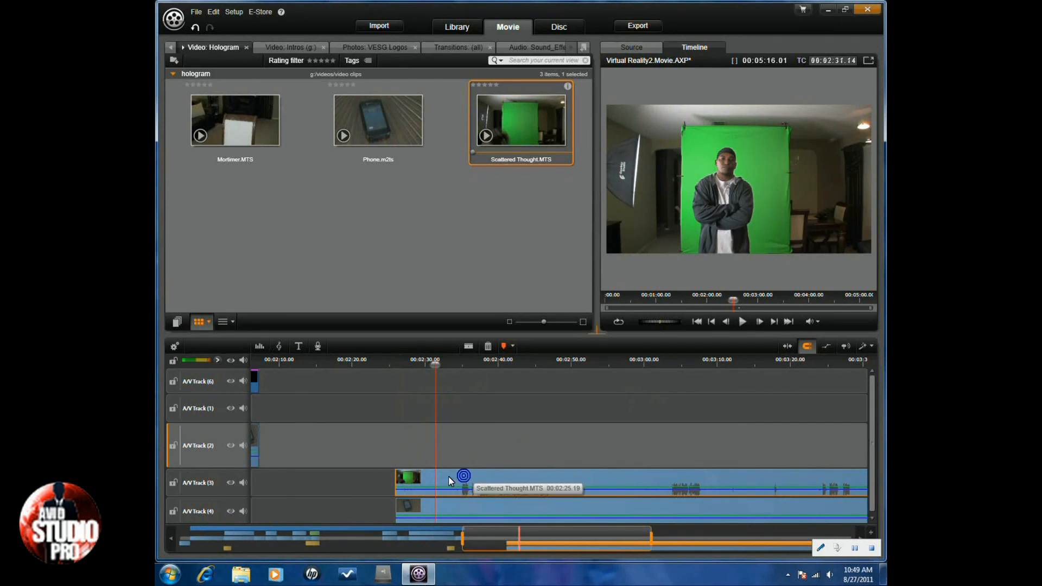
Add a 2D-3D Crop effect to the green-screen clip via the Effects Editor and expand its Left/Top/Right/Bottom settings.
right_click(463, 477)
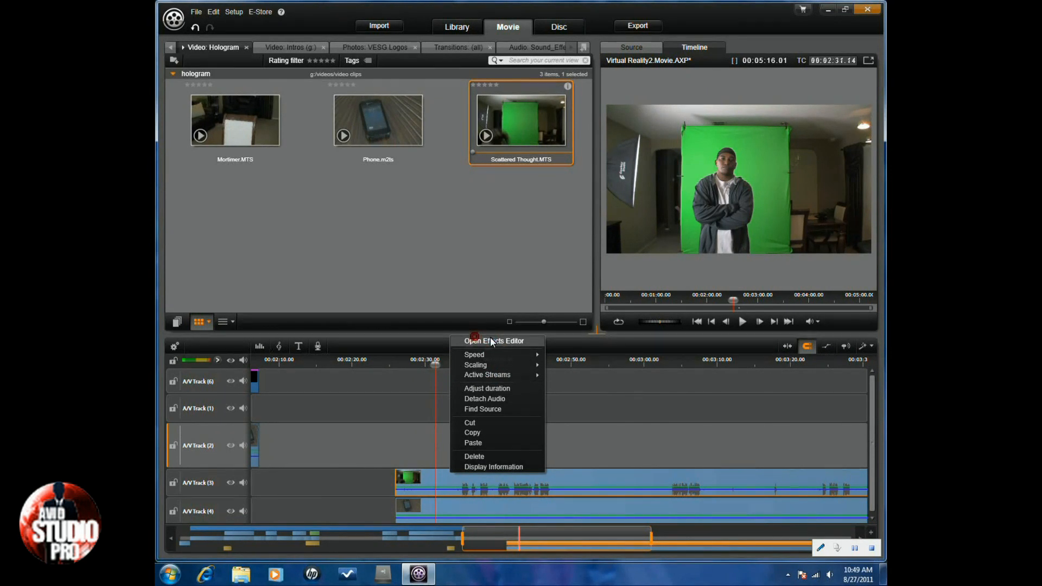
click(493, 341)
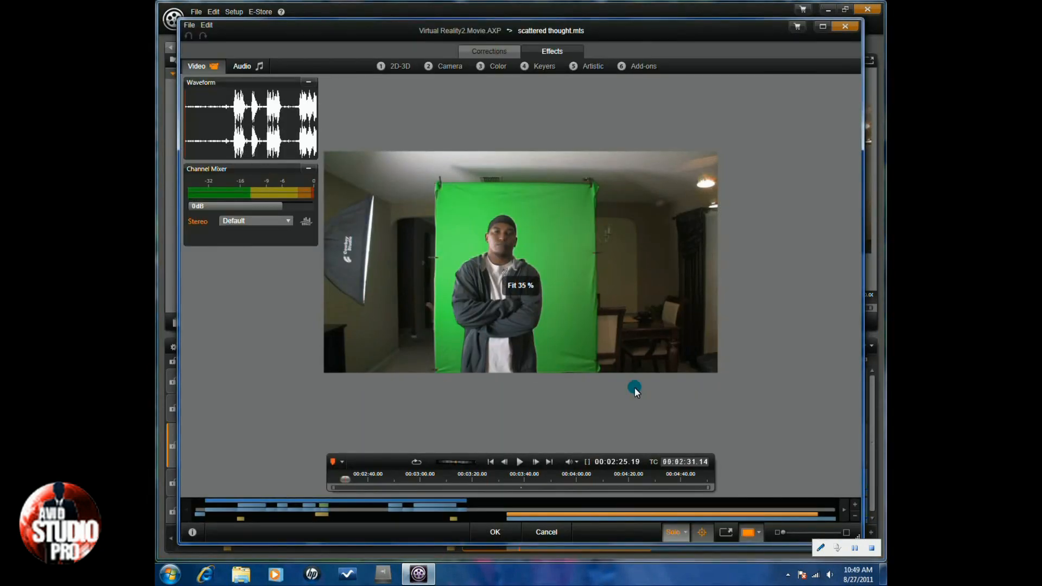
mouse_move(468, 109)
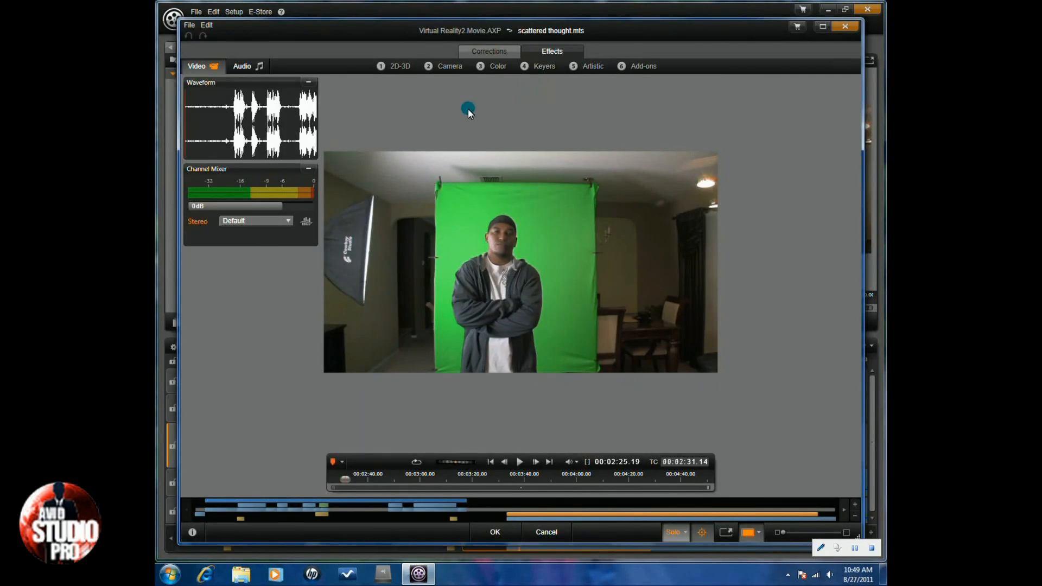
click(400, 66)
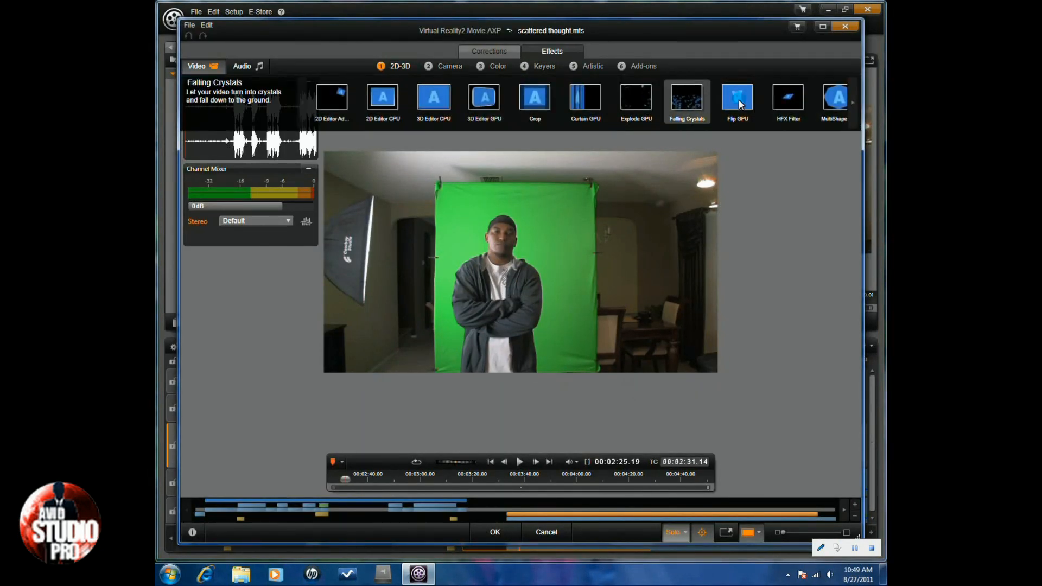
click(534, 98)
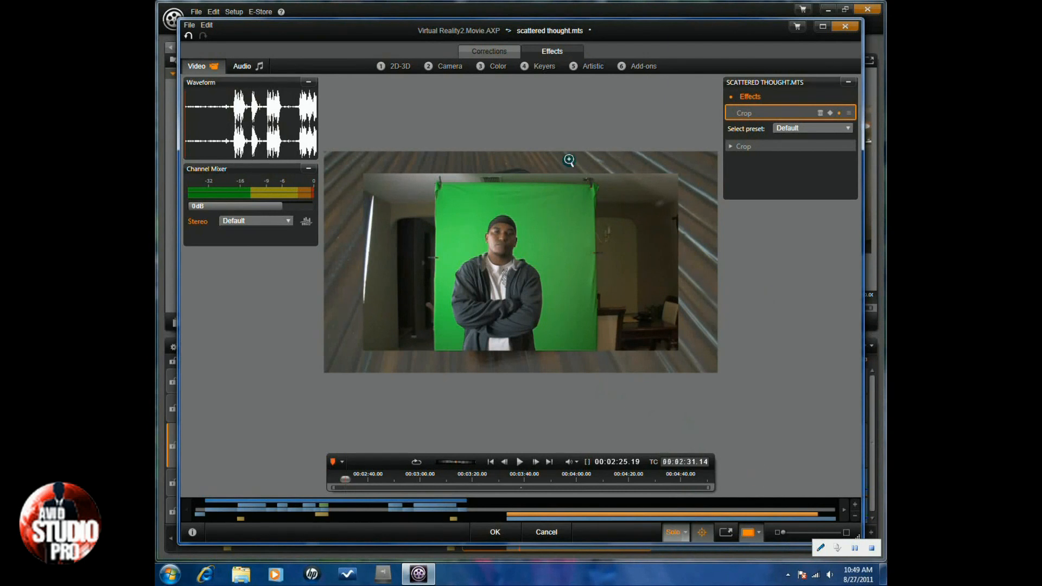
click(731, 146)
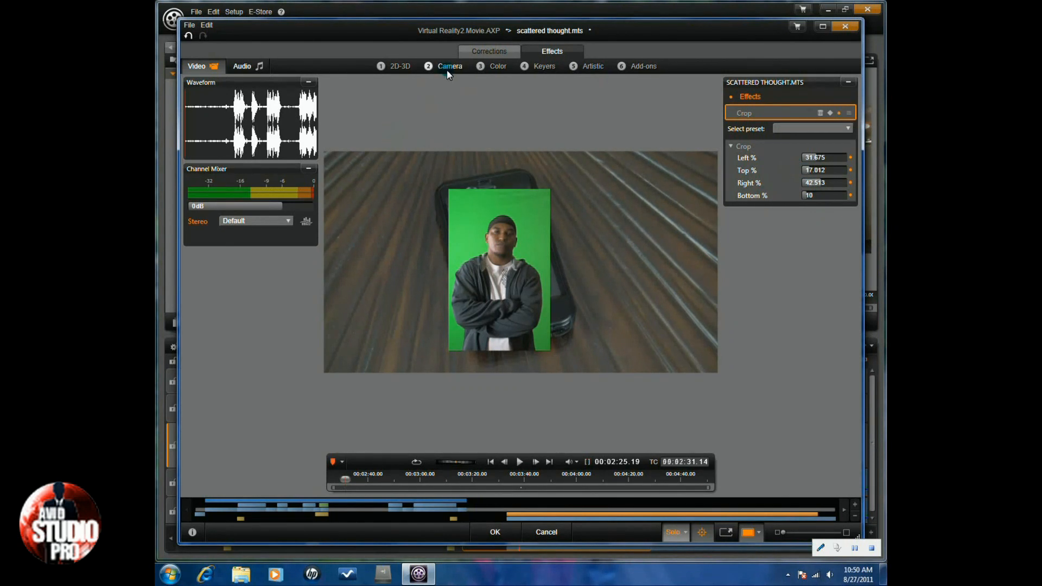
Add StudioChromaKeyer from Keyers and Pan And Zoom from Camera to the green-screen clip.
click(450, 65)
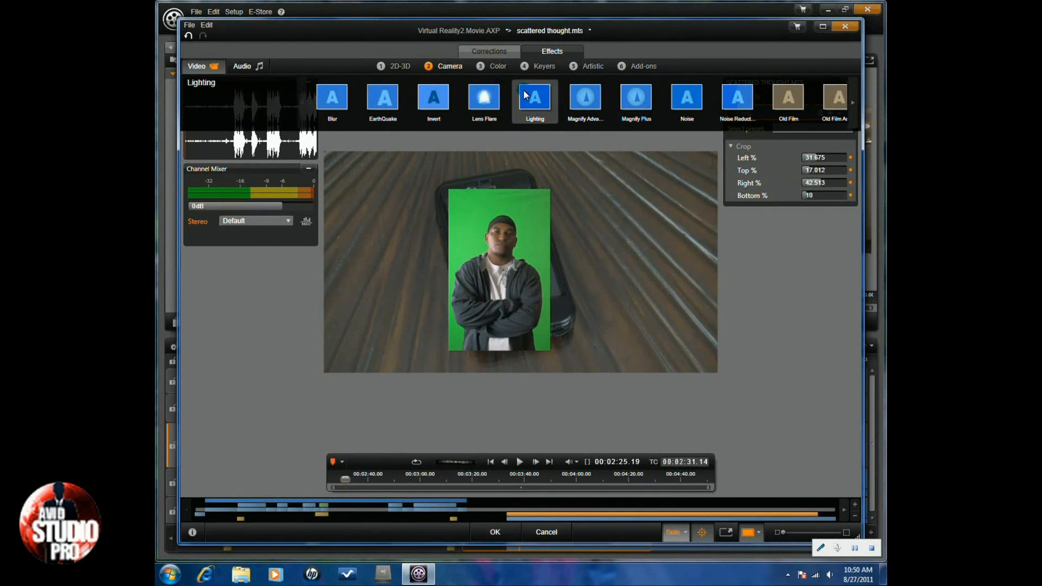
click(433, 97)
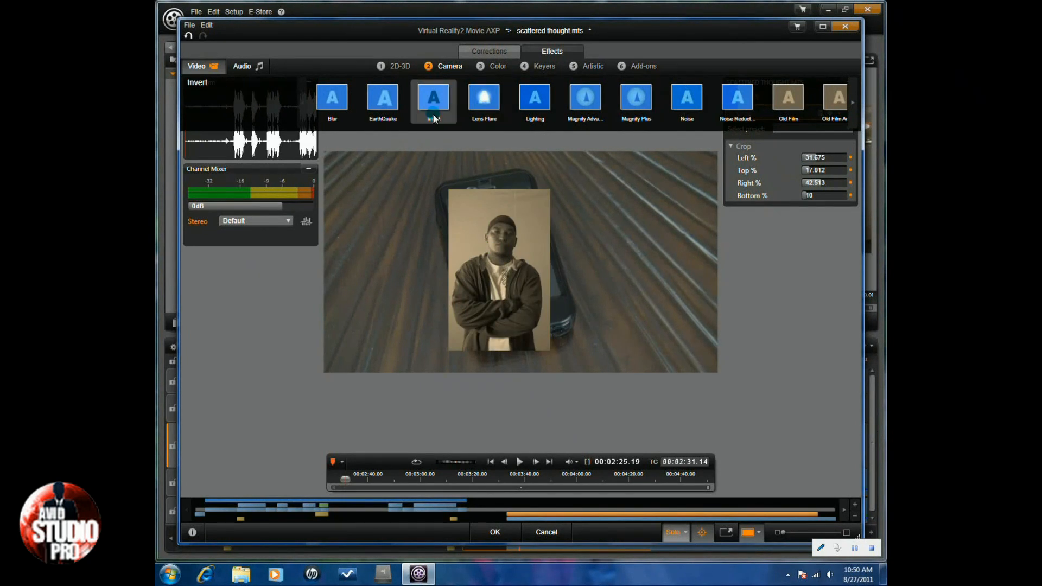
click(736, 100)
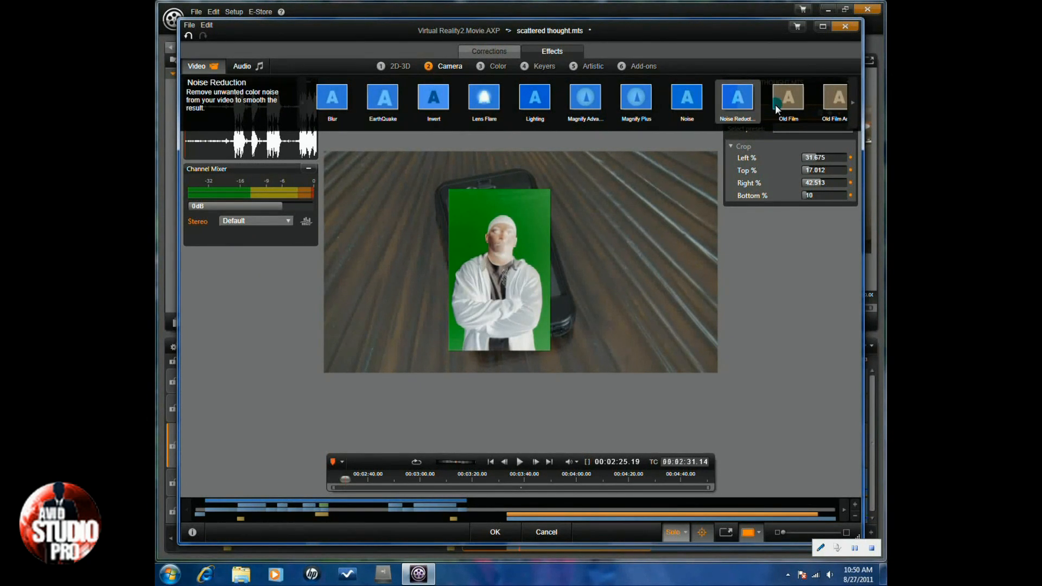
mouse_move(675, 109)
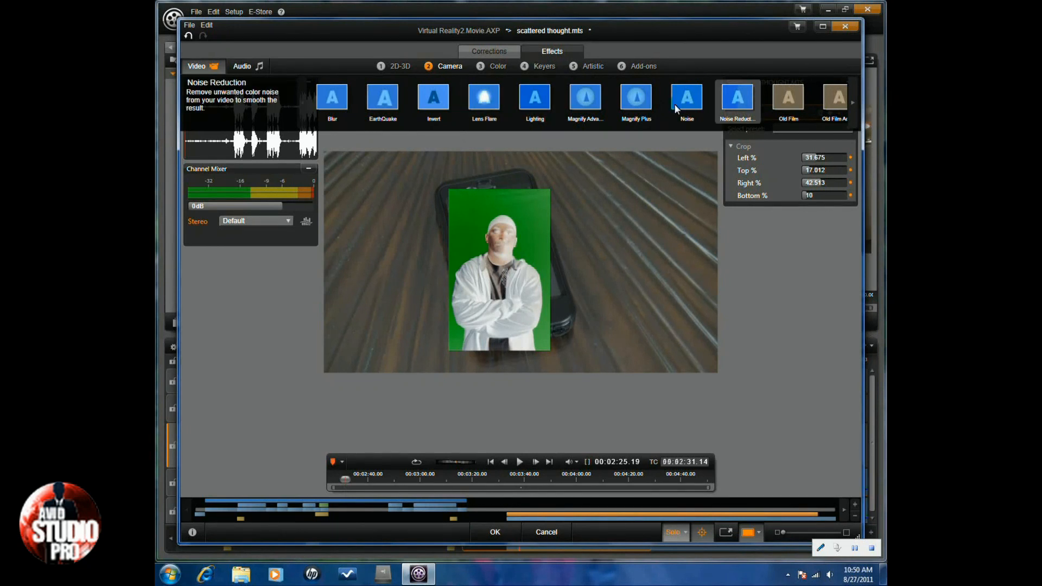
click(544, 66)
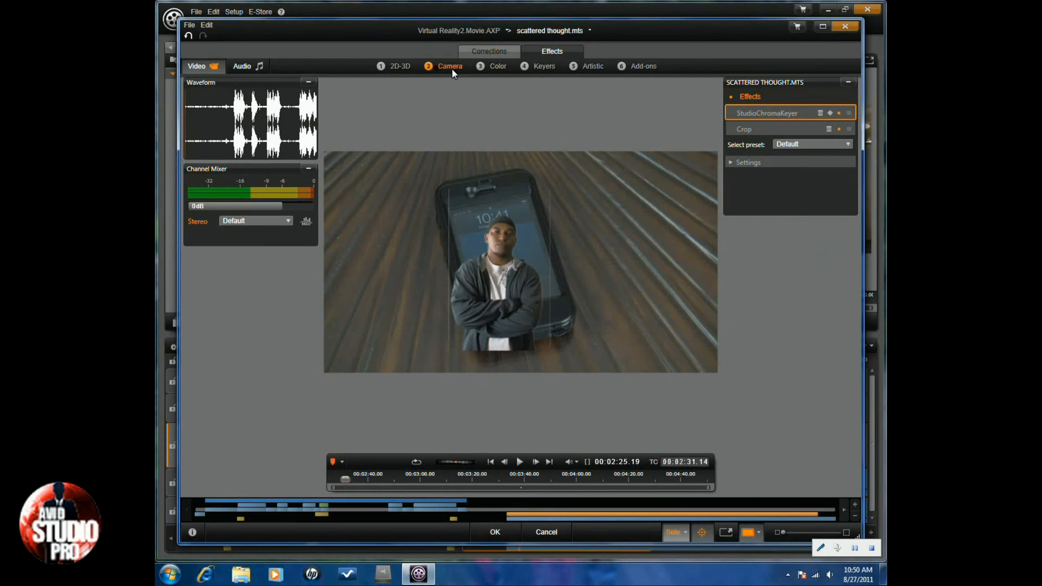
click(450, 66)
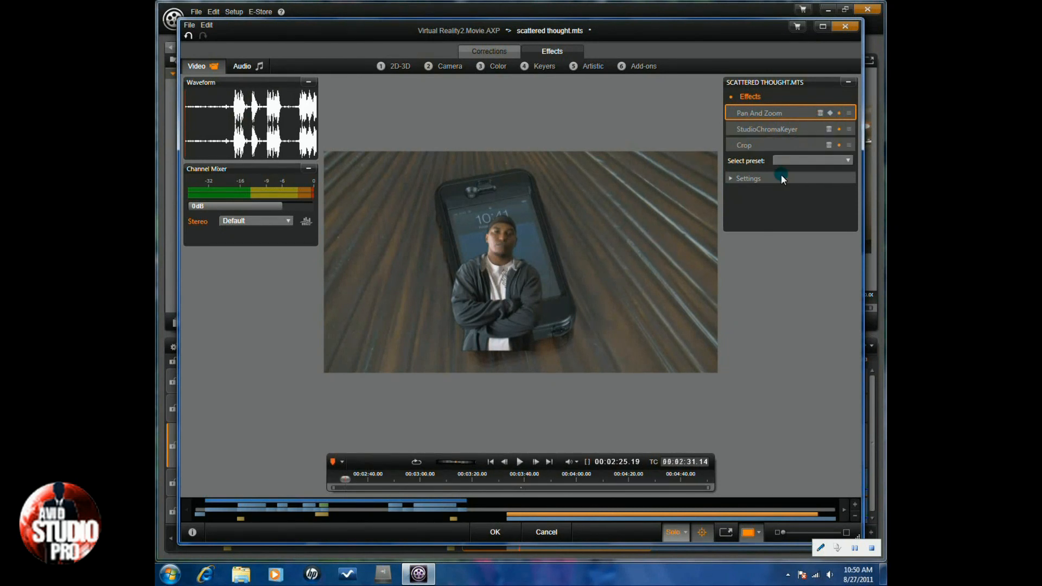
Set Pan And Zoom to Zoom 28.95 and Vertical Position 38.975 so the subject stands on the phone.
click(731, 178)
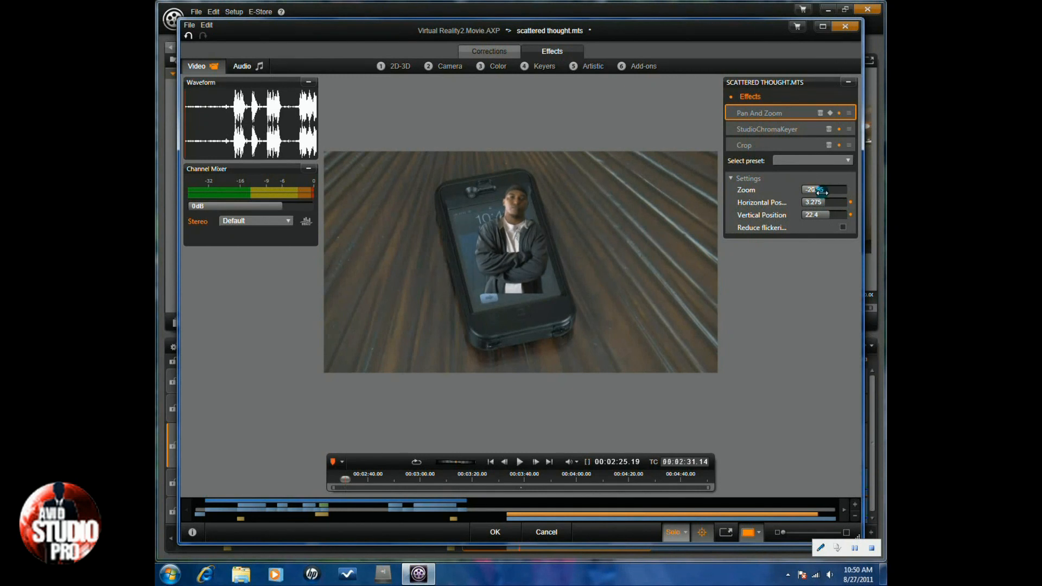
click(824, 215)
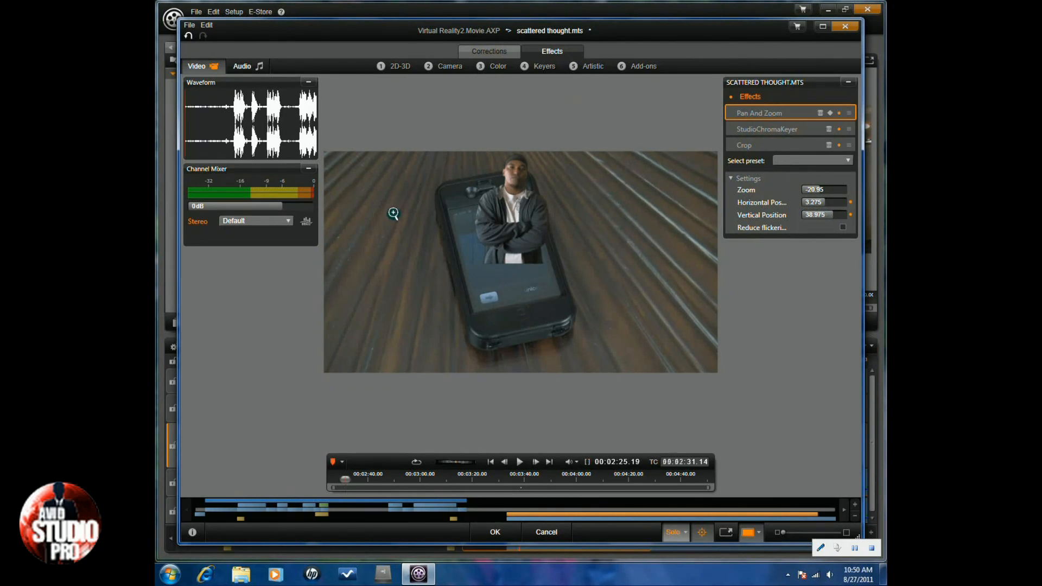
mouse_move(447, 131)
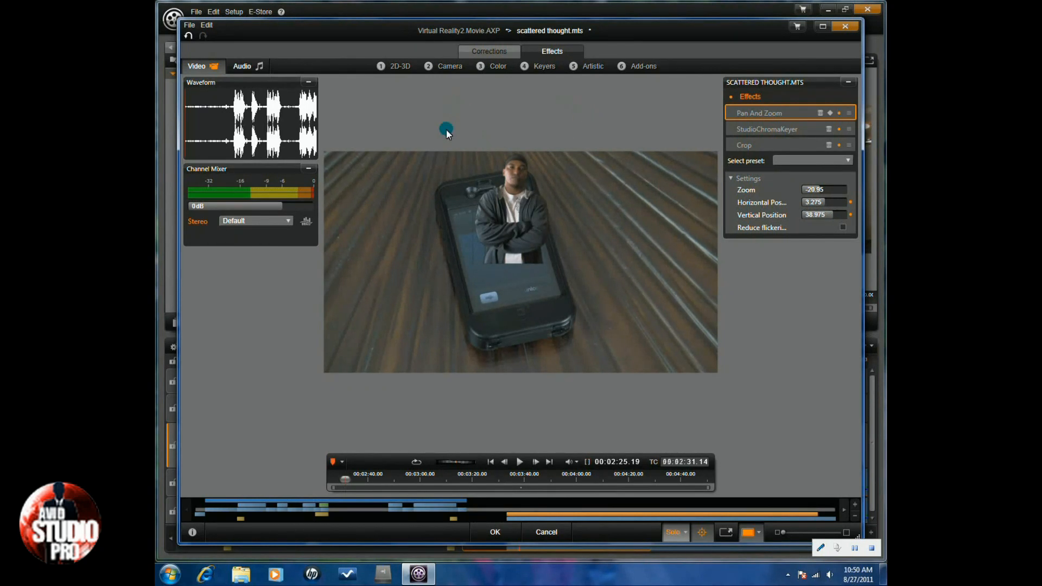
Add the RadialBlur effect to the clip and return to the Camera effects for Noise.
click(450, 66)
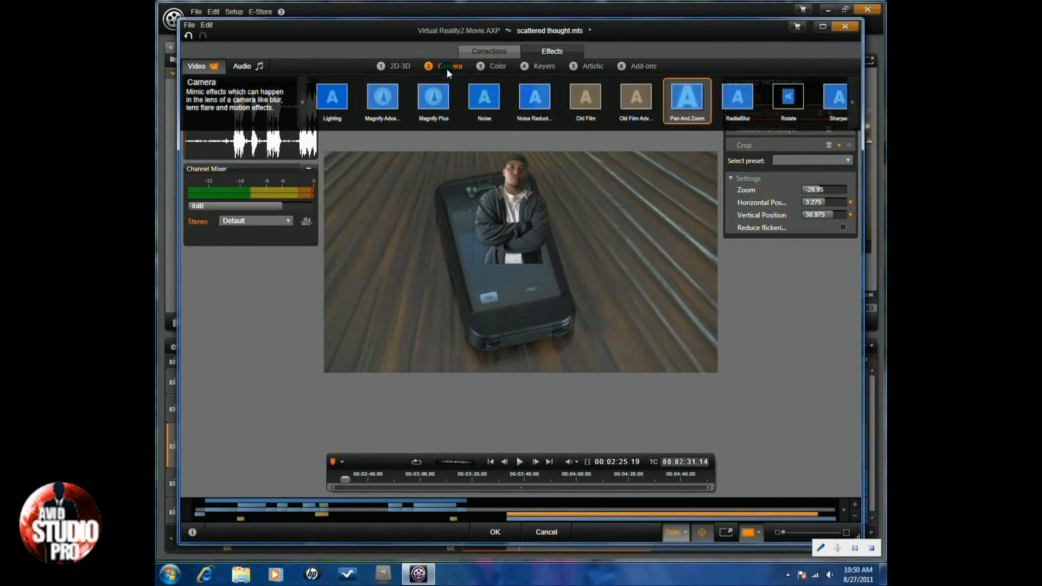
click(738, 100)
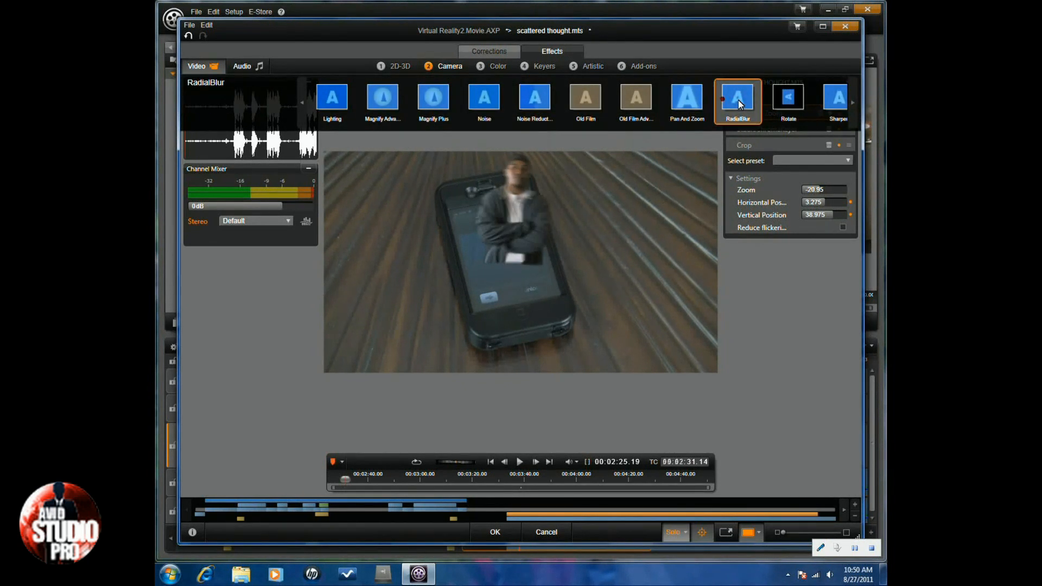
click(737, 99)
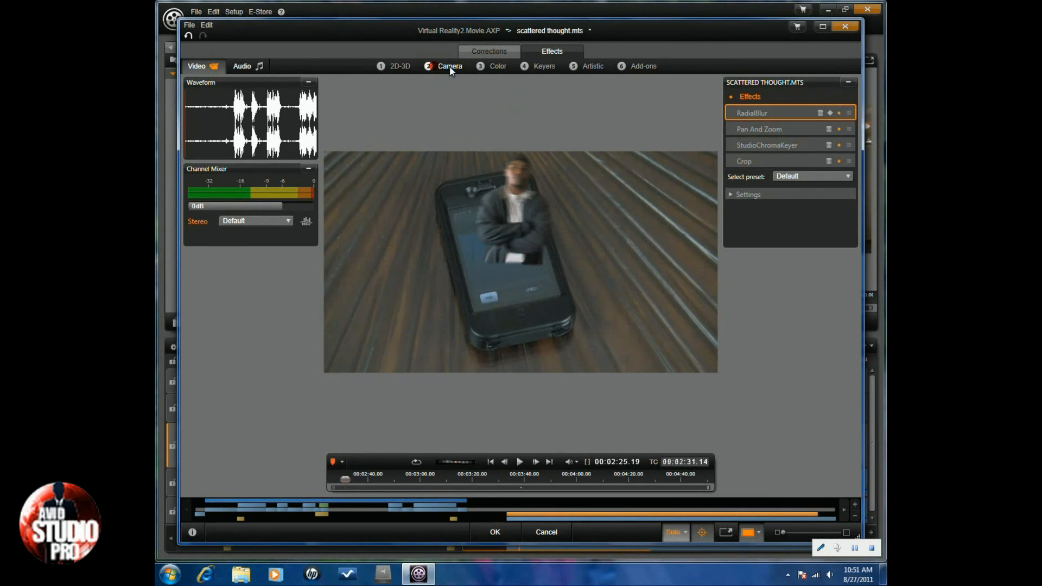
click(450, 66)
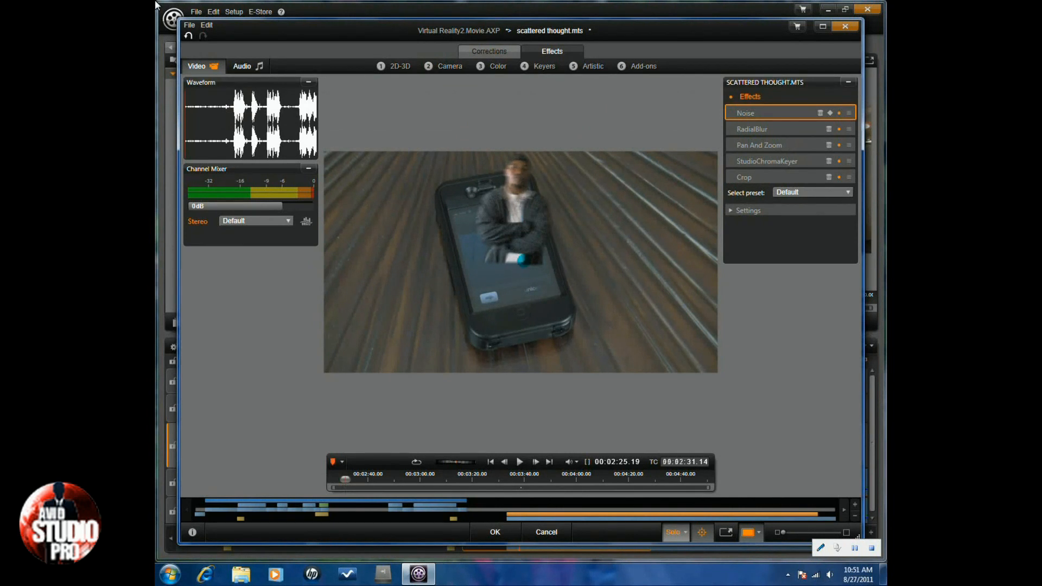
mouse_move(778, 319)
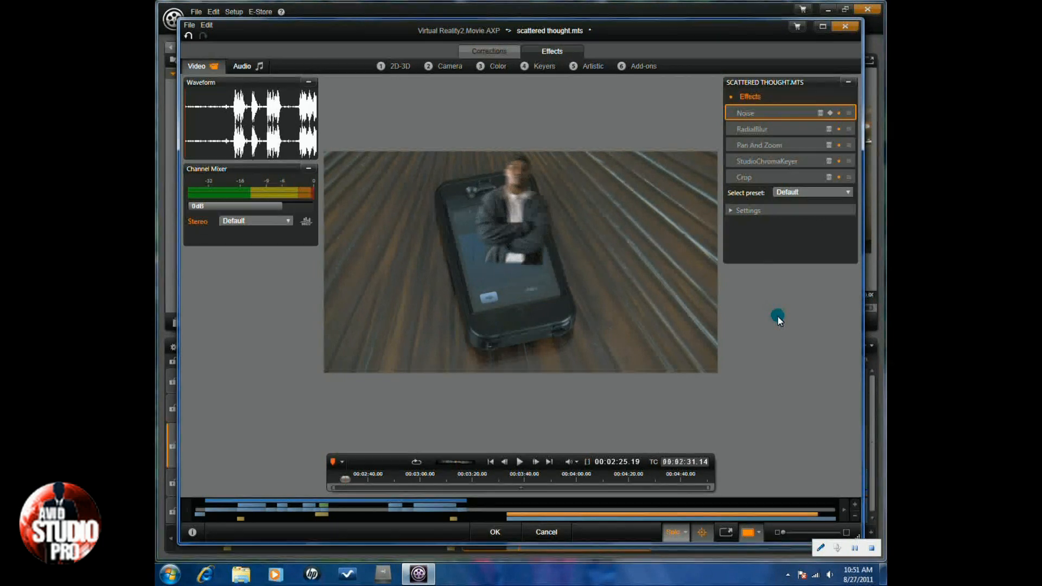
mouse_move(642, 66)
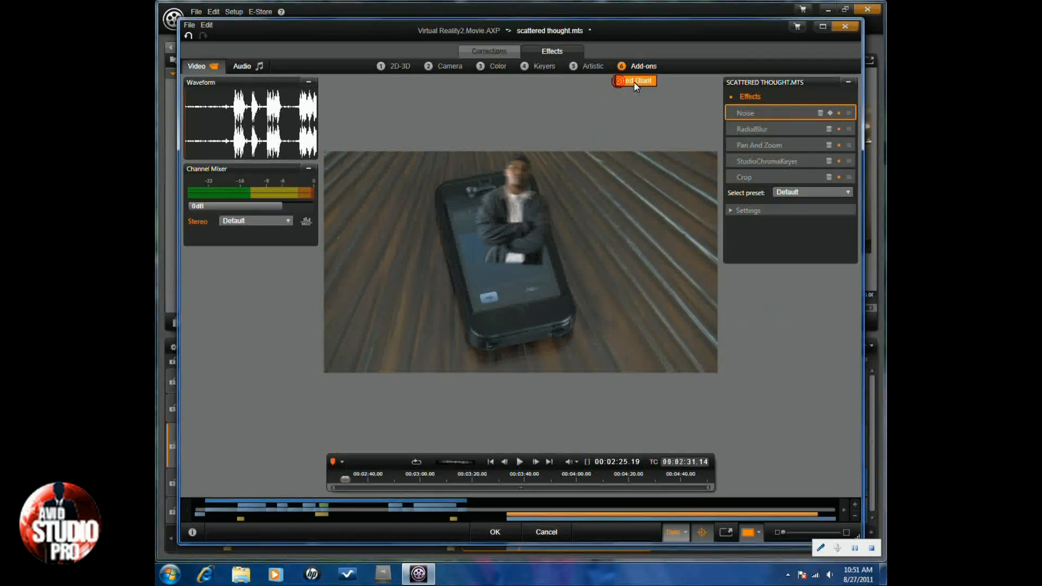
Add the Shine add-on effect with the HD Shimmer Enlightenment glow preset.
click(633, 80)
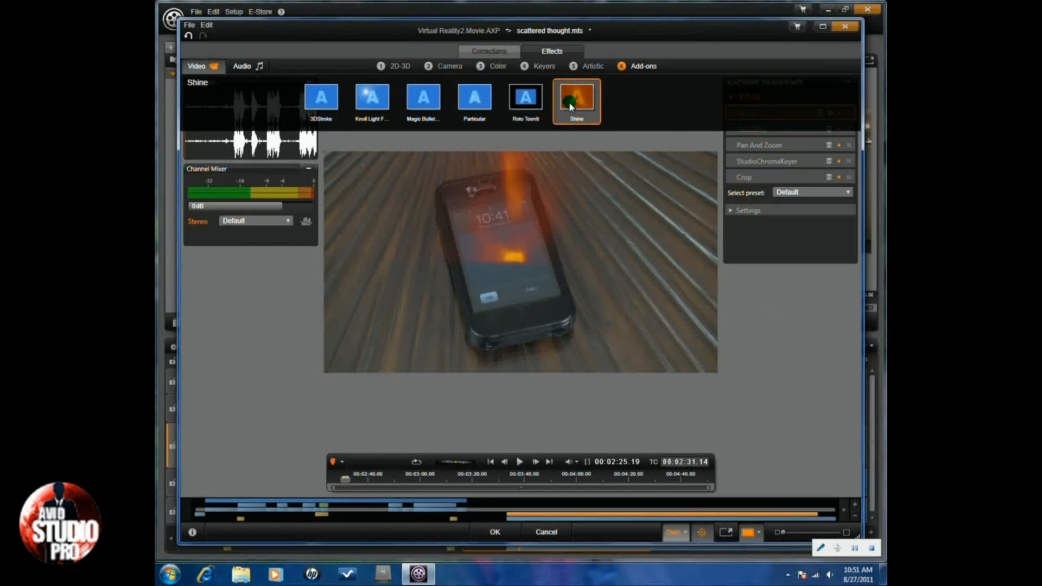
click(575, 101)
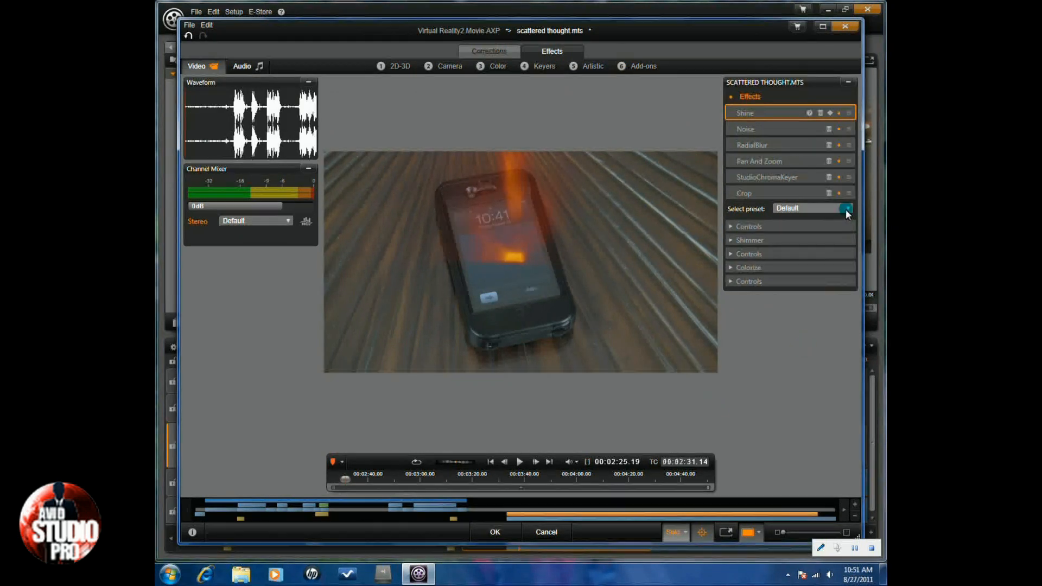
click(846, 208)
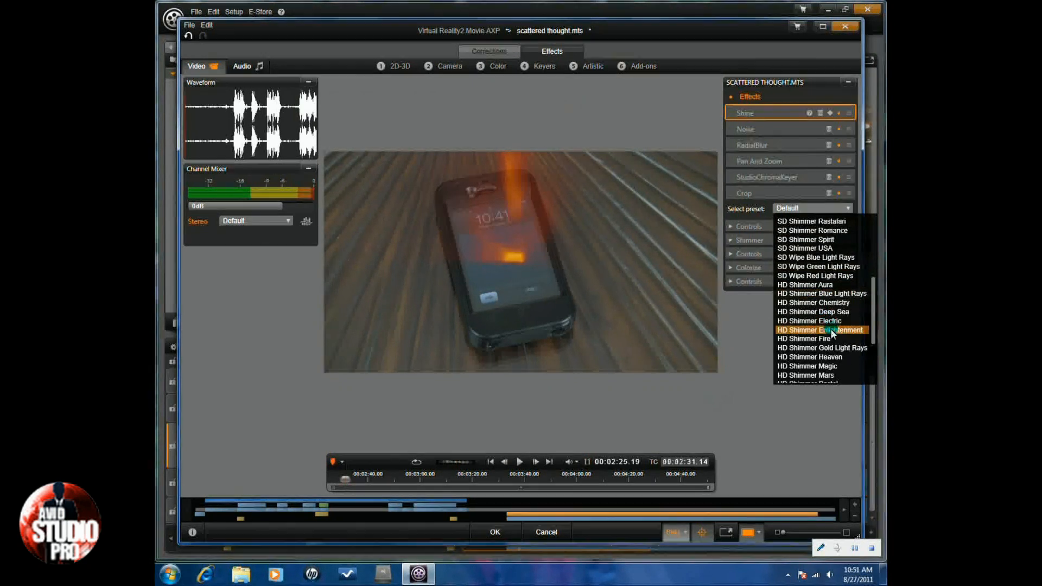
click(821, 330)
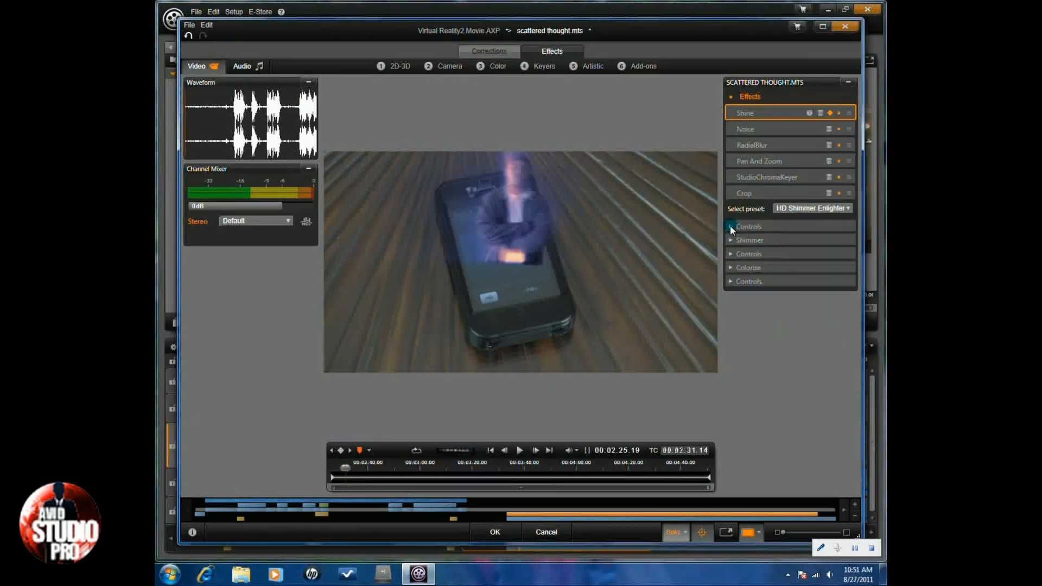
click(732, 226)
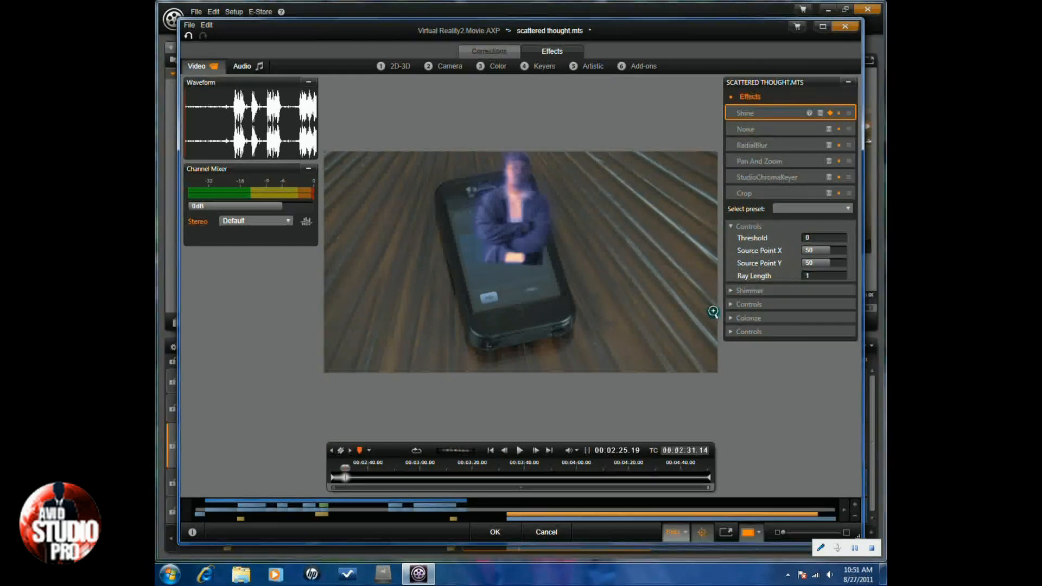
click(749, 290)
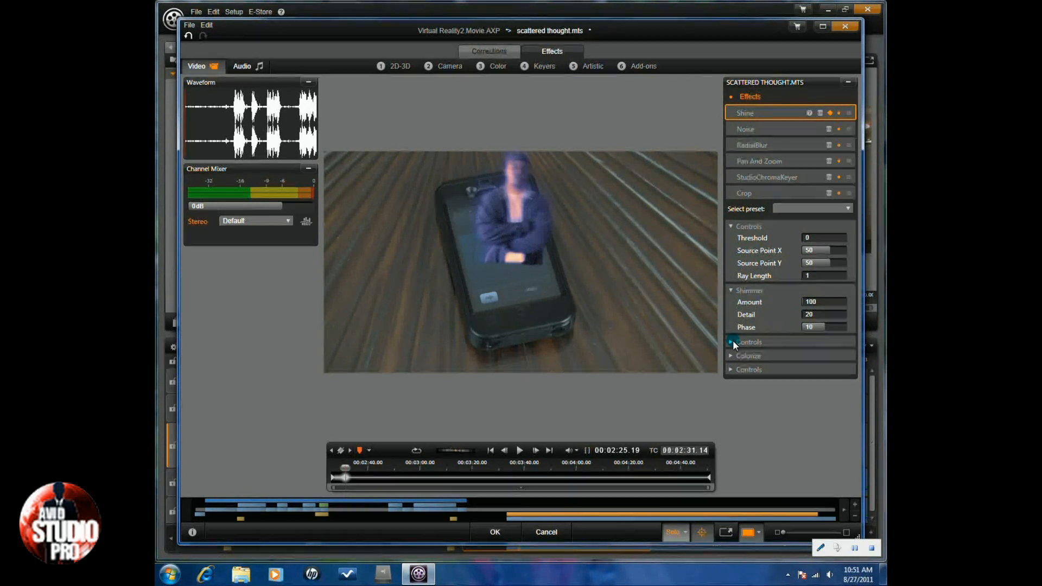
Set Shine's Colorize Base On to Alpha and Transfer Mode to Overlay, outlining the subject.
click(732, 341)
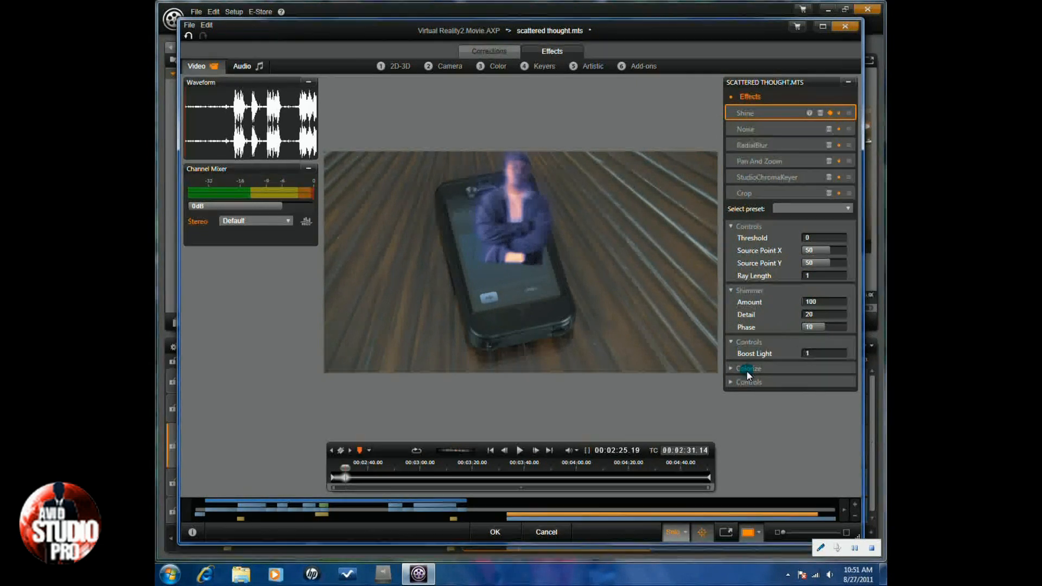
click(749, 368)
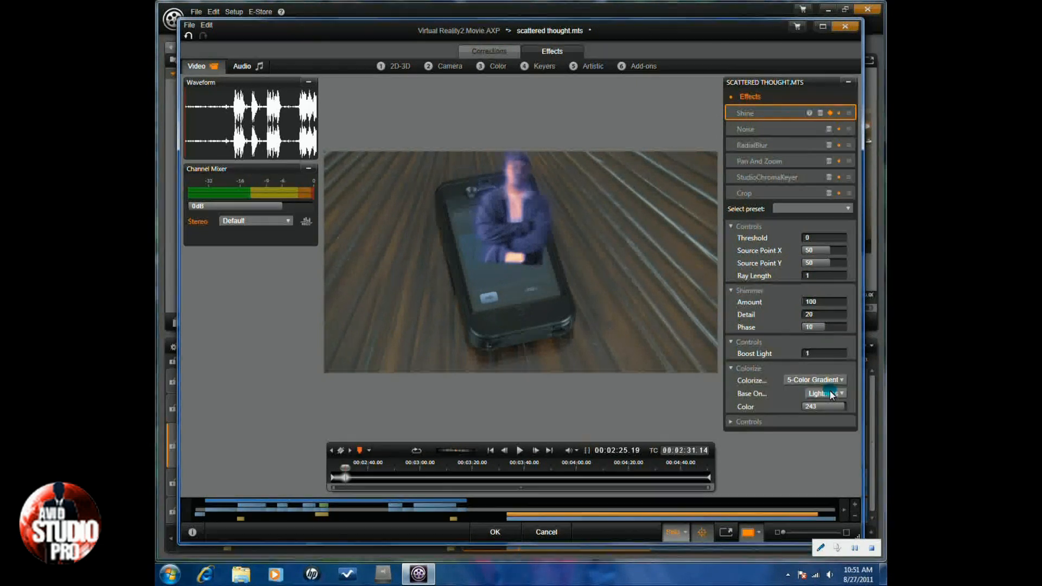
click(843, 393)
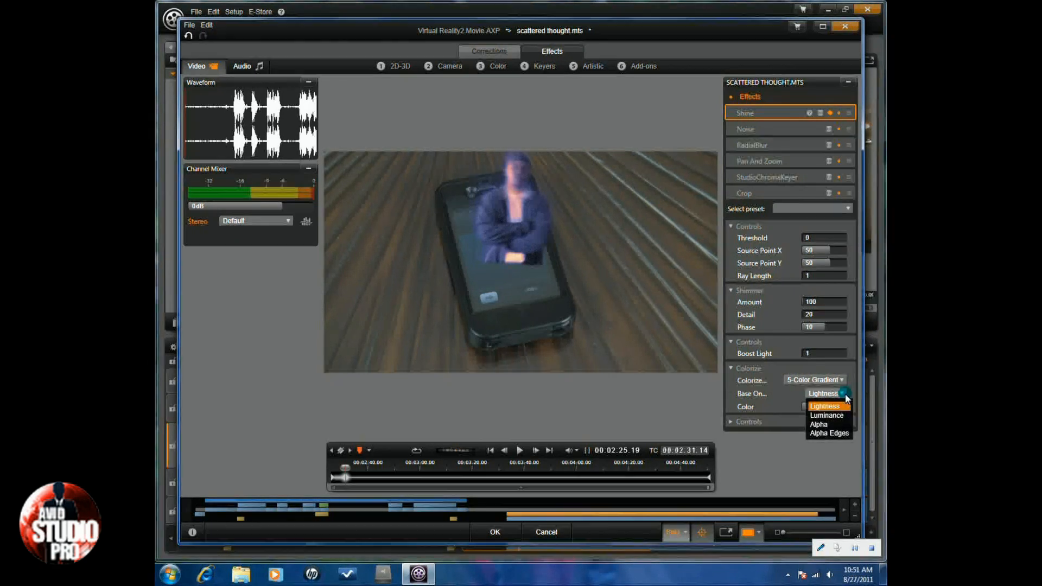
click(818, 424)
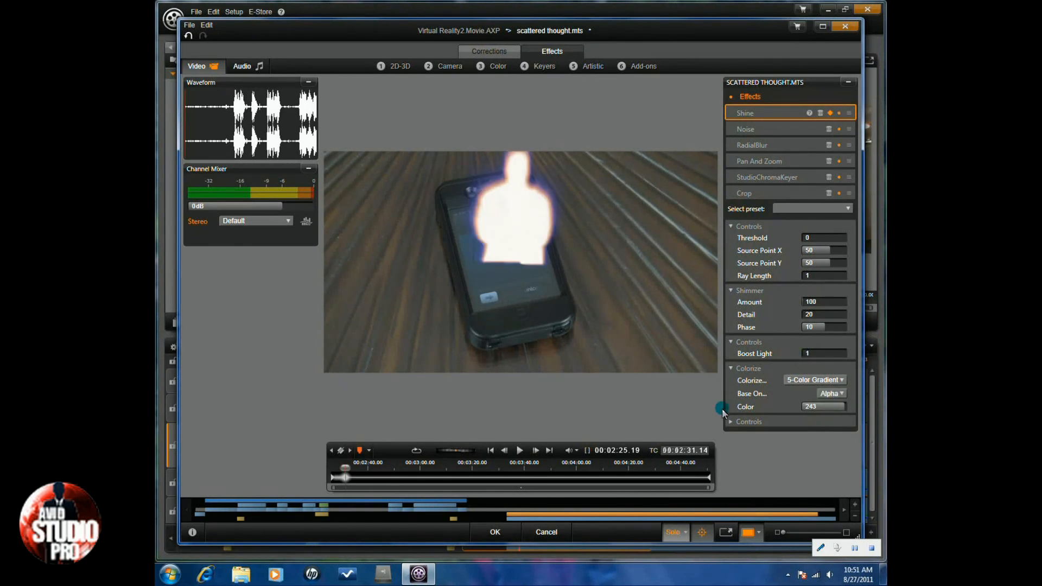
click(732, 421)
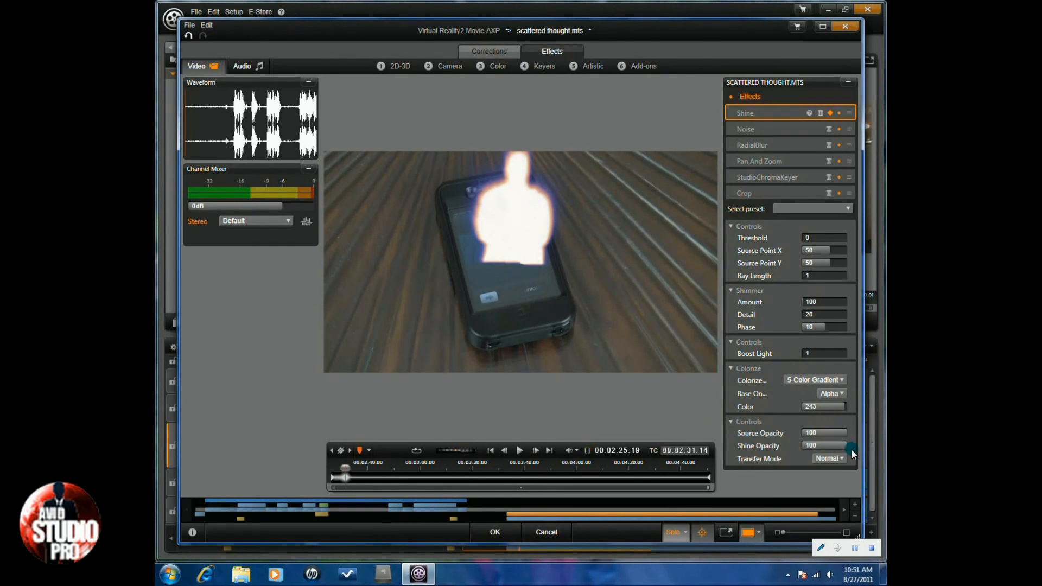
click(829, 458)
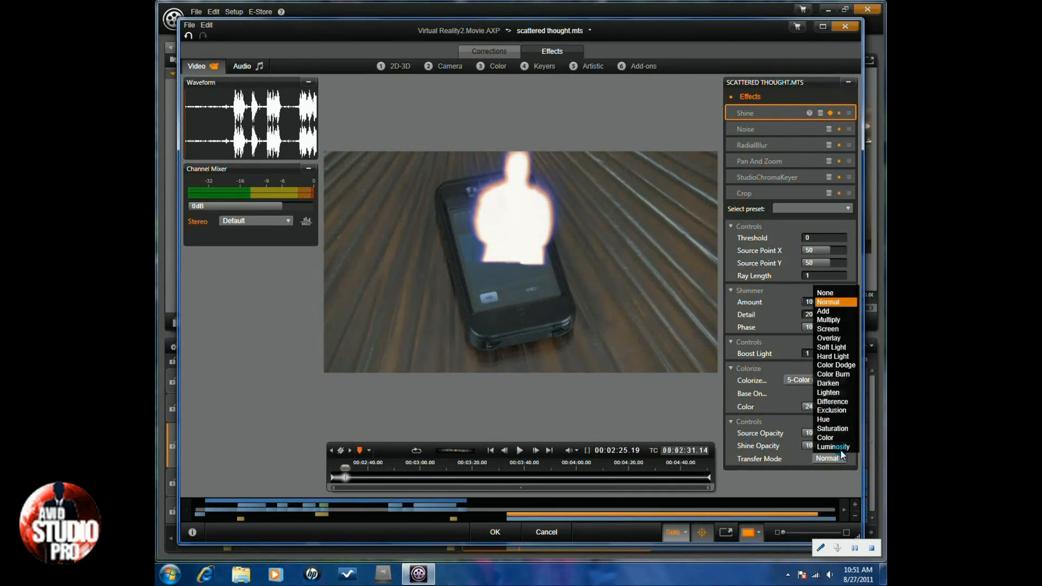
click(829, 338)
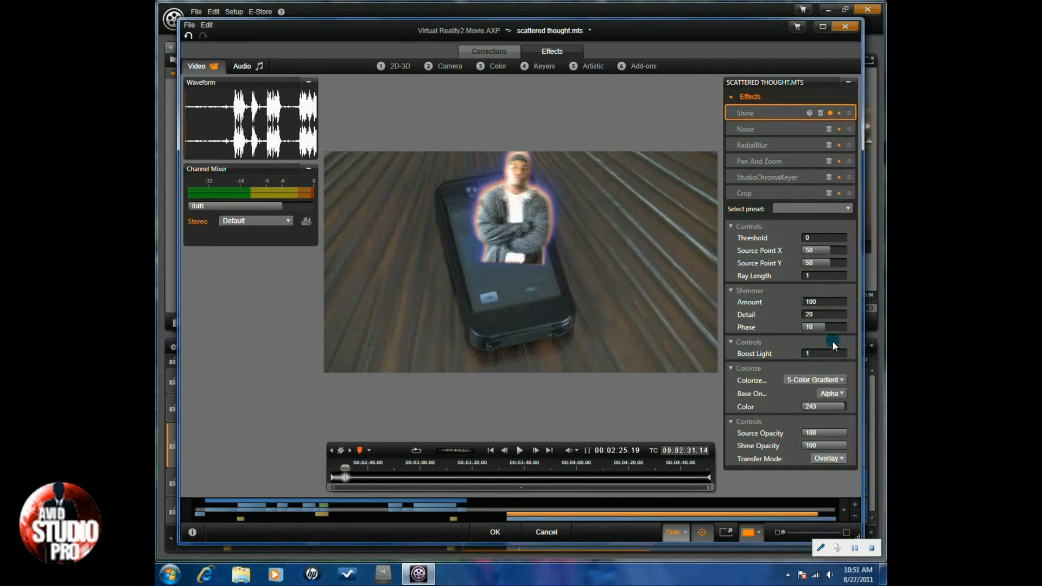
mouse_move(612, 393)
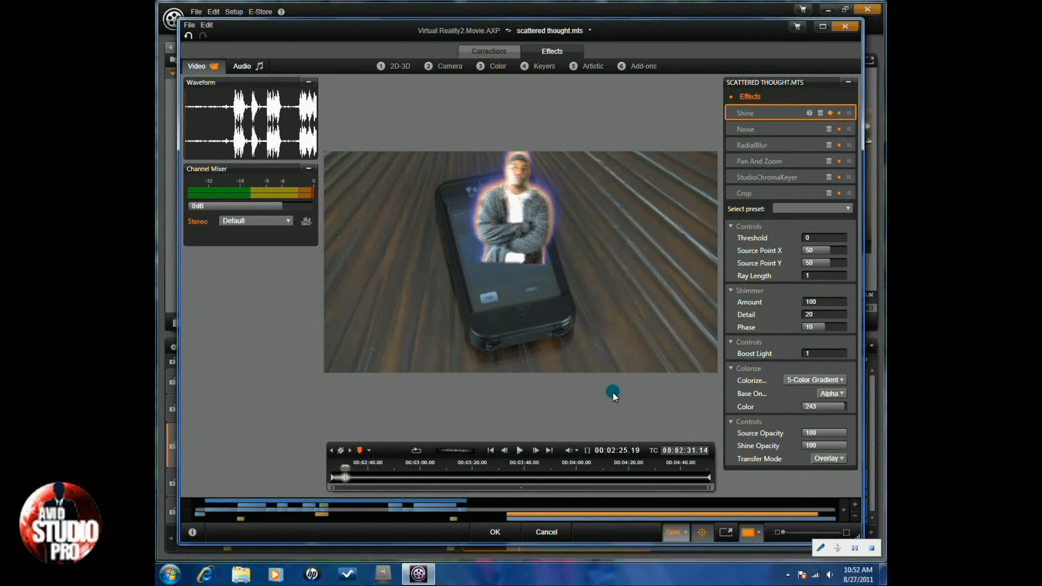
mouse_move(639, 370)
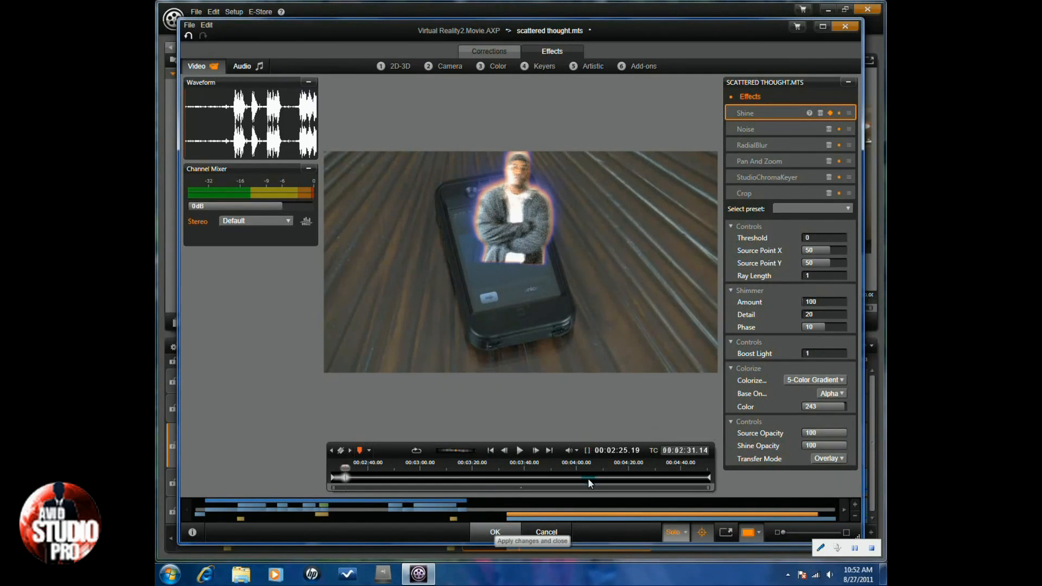
Select the StudioChromaKeyer effect in the clip's effect list for adjustment.
click(767, 177)
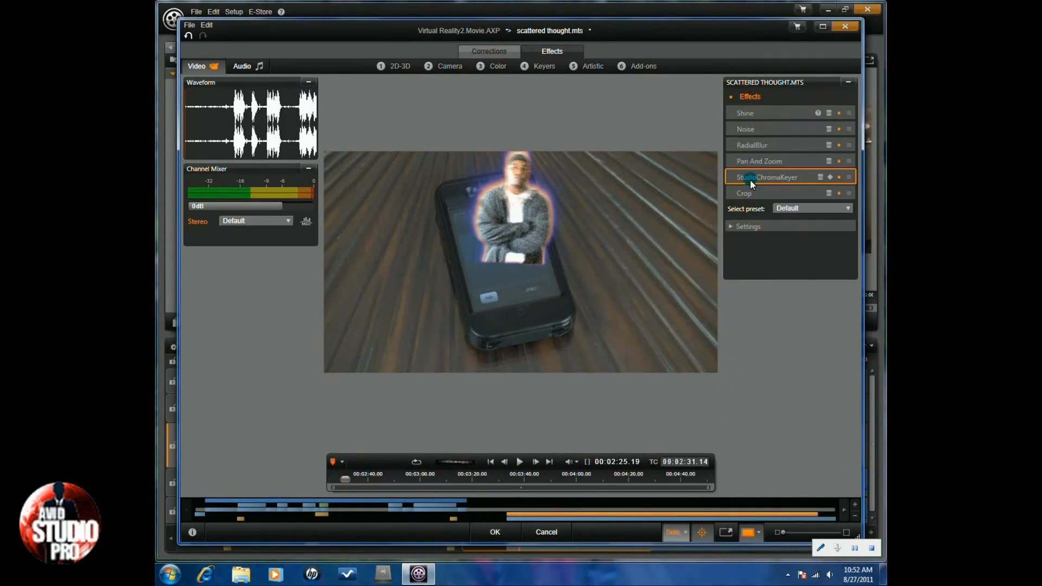
Expand StudioChromaKeyer Settings to raise Transparency to about 53.55 for a hologram look.
click(733, 226)
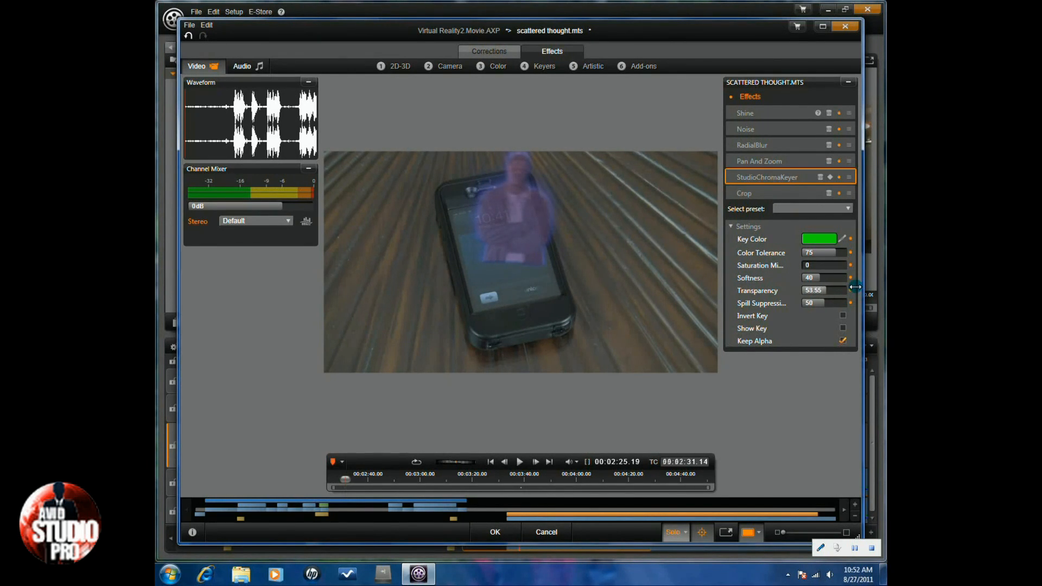
mouse_move(795, 404)
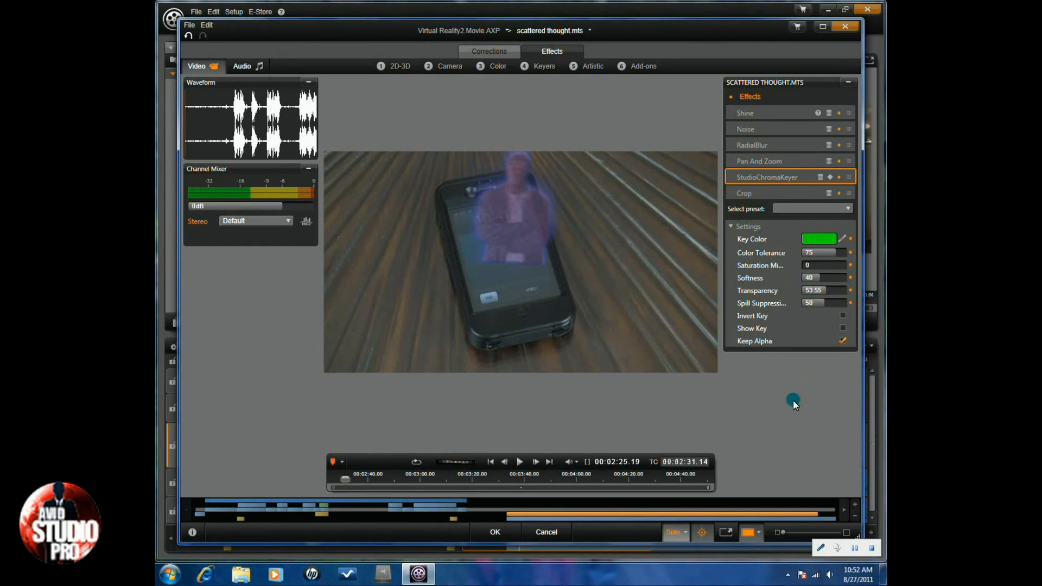
mouse_move(628, 412)
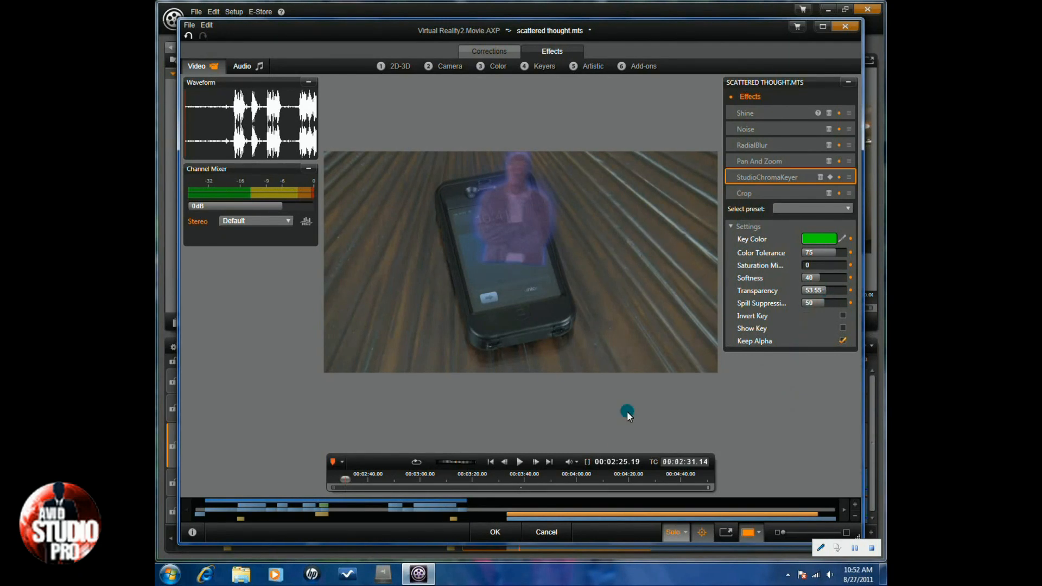